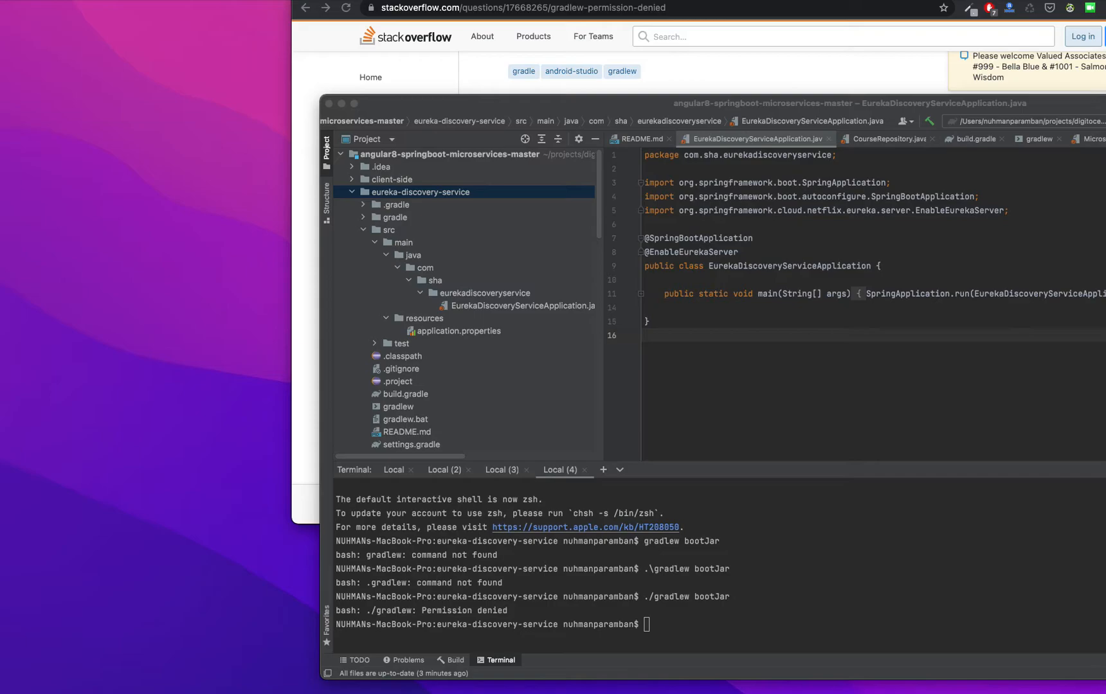
Step: Mark the 'gradlew: command not found' output and run chmod +x gradlew
{"action": "scroll", "scroll_direction": "down", "scroll_amount": 3}
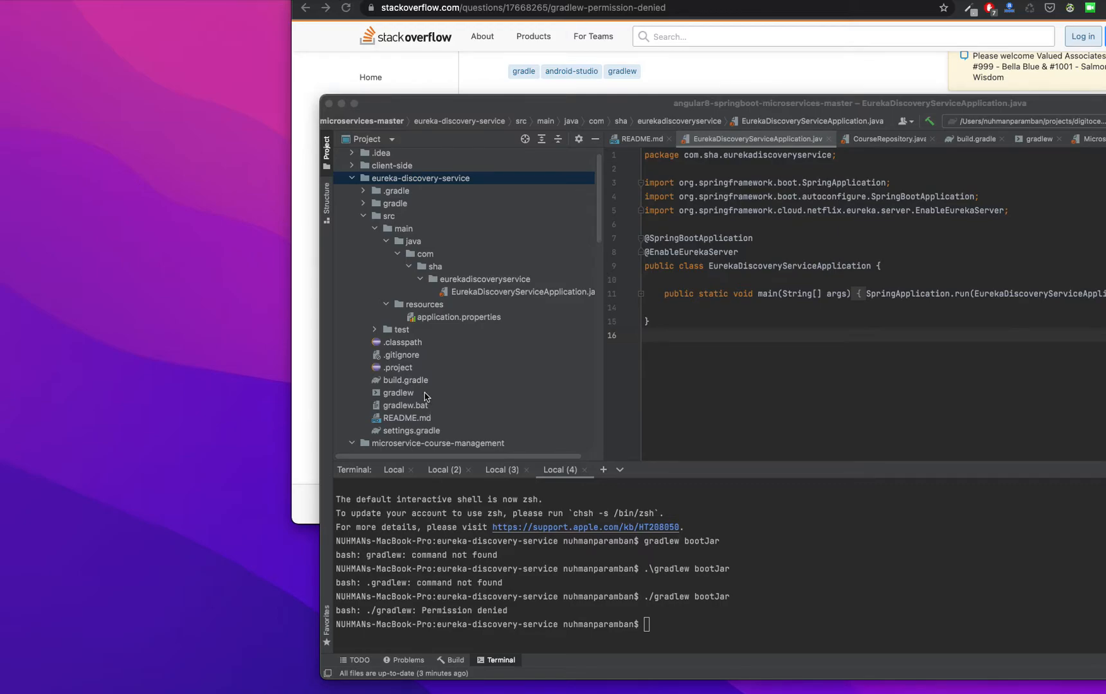
{"action": "mouse_move", "coordinate": [663, 552]}
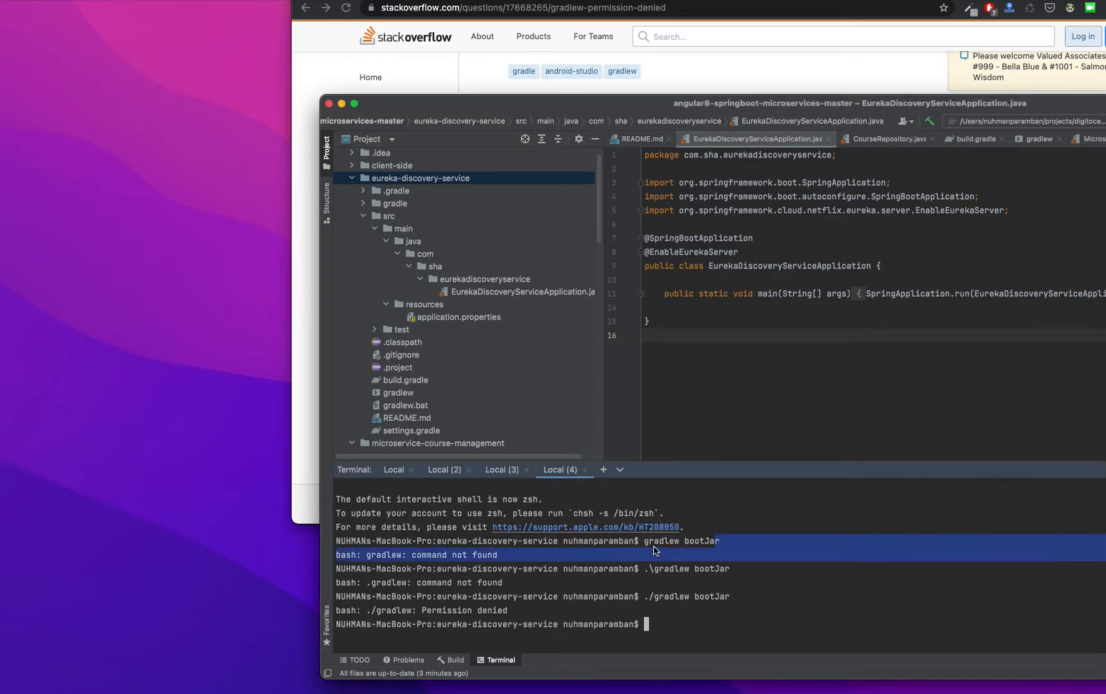
{"action": "double_click", "coordinate": [662, 541]}
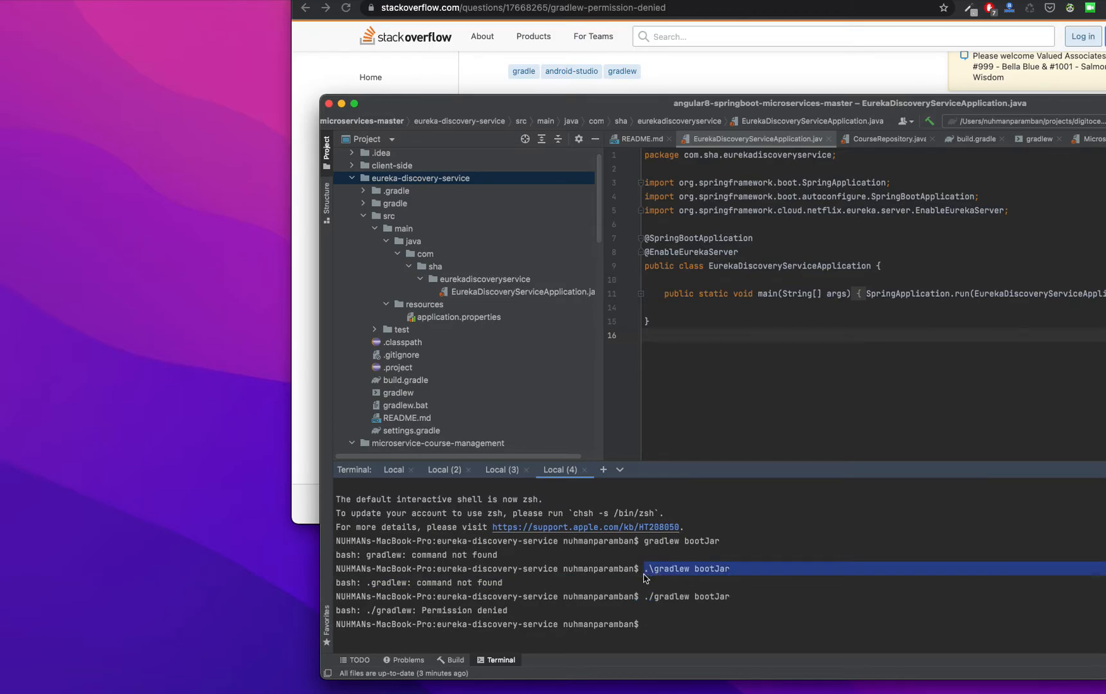
{"action": "mouse_move", "coordinate": [662, 591]}
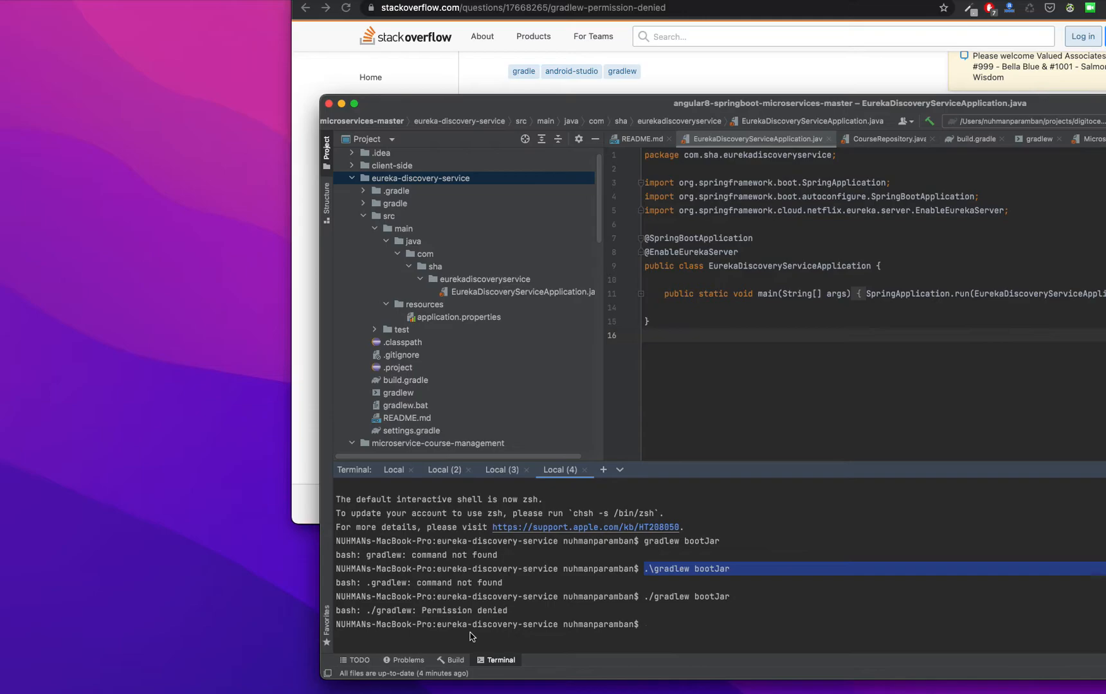
{"action": "mouse_move", "coordinate": [472, 615]}
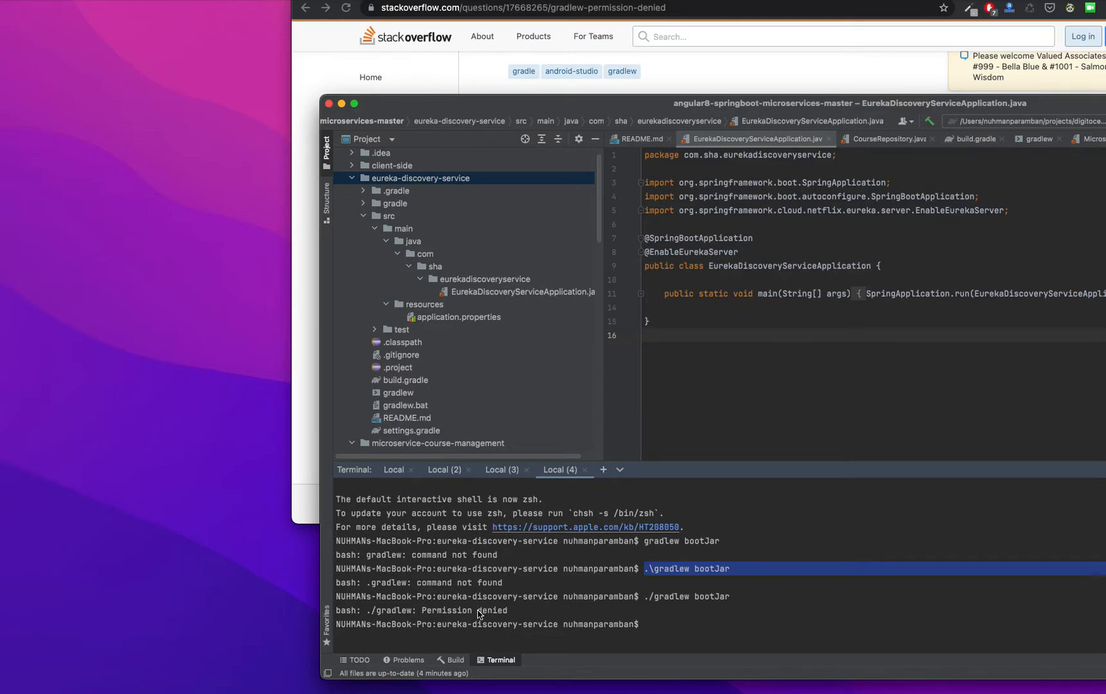
{"action": "mouse_move", "coordinate": [649, 64]}
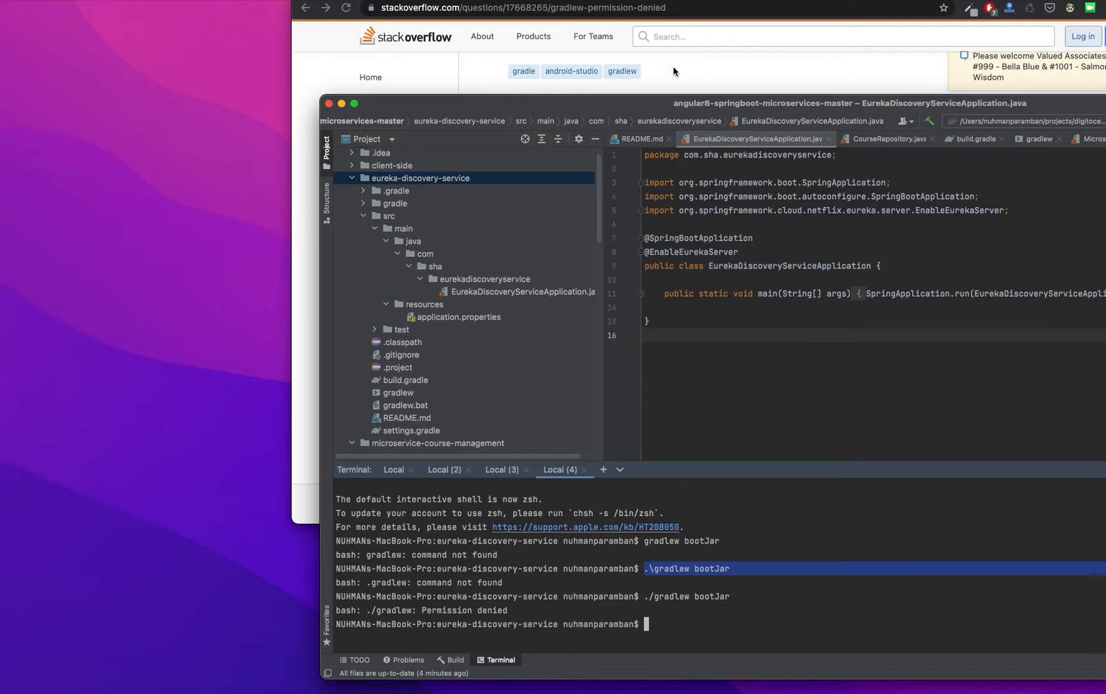
{"action": "mouse_move", "coordinate": [684, 75]}
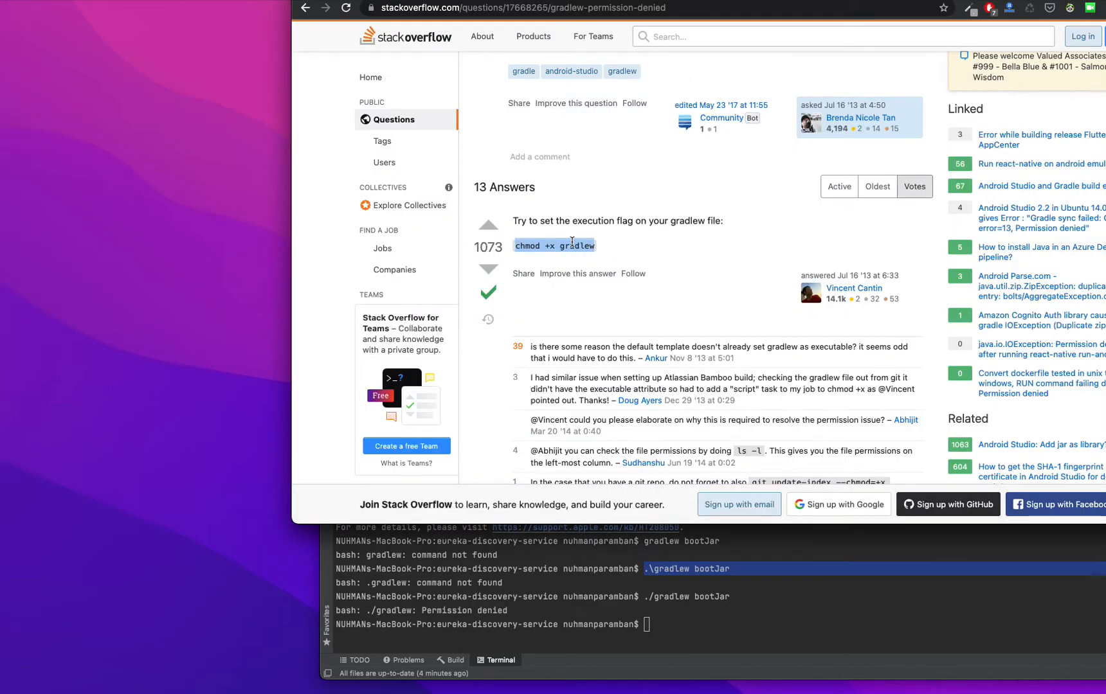
{"action": "mouse_move", "coordinate": [668, 546]}
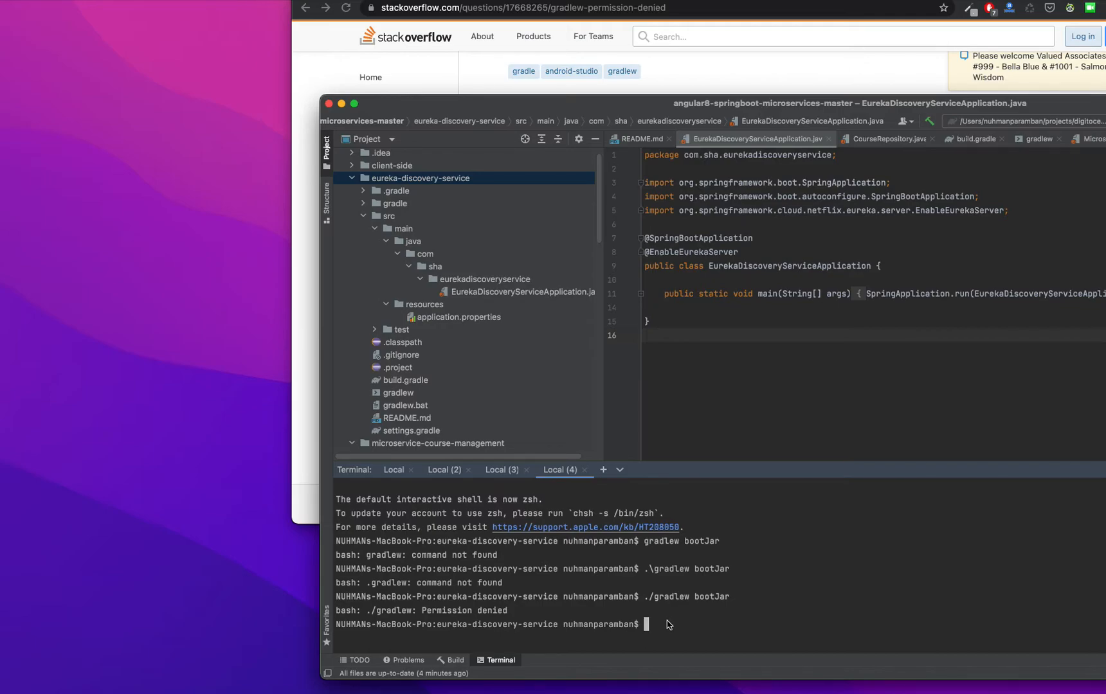
{"action": "type", "text": "chmod +x gradlew"}
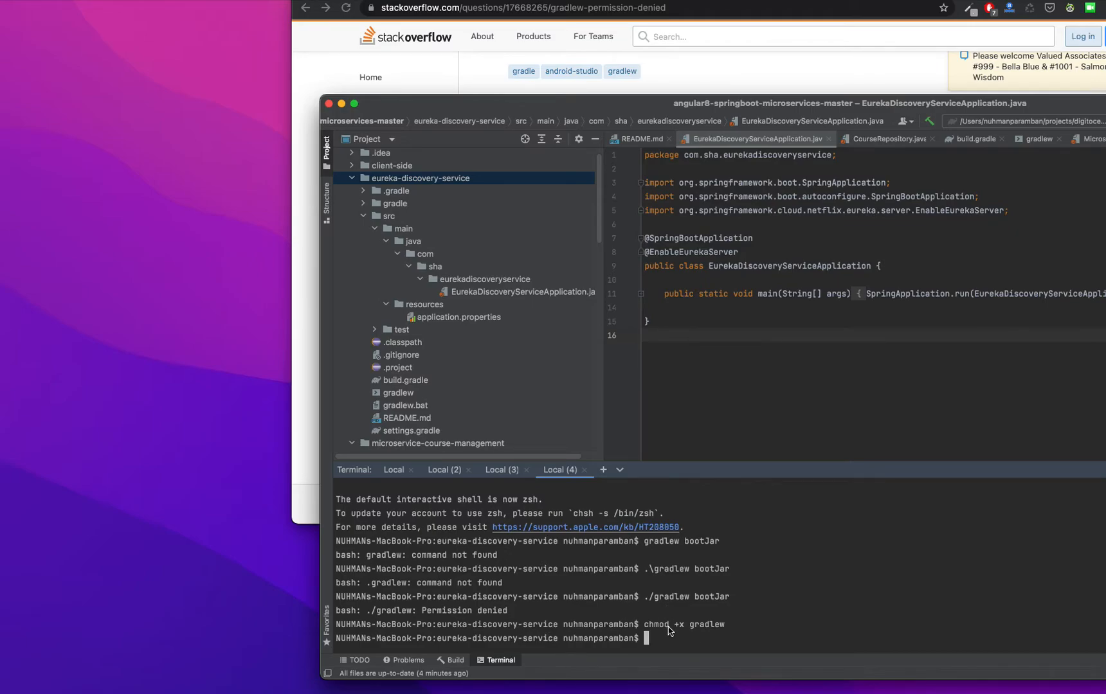
{"action": "type", "text": "chmod +x gradlew"}
{"action": "type", "text": "./gradlew bootJar"}
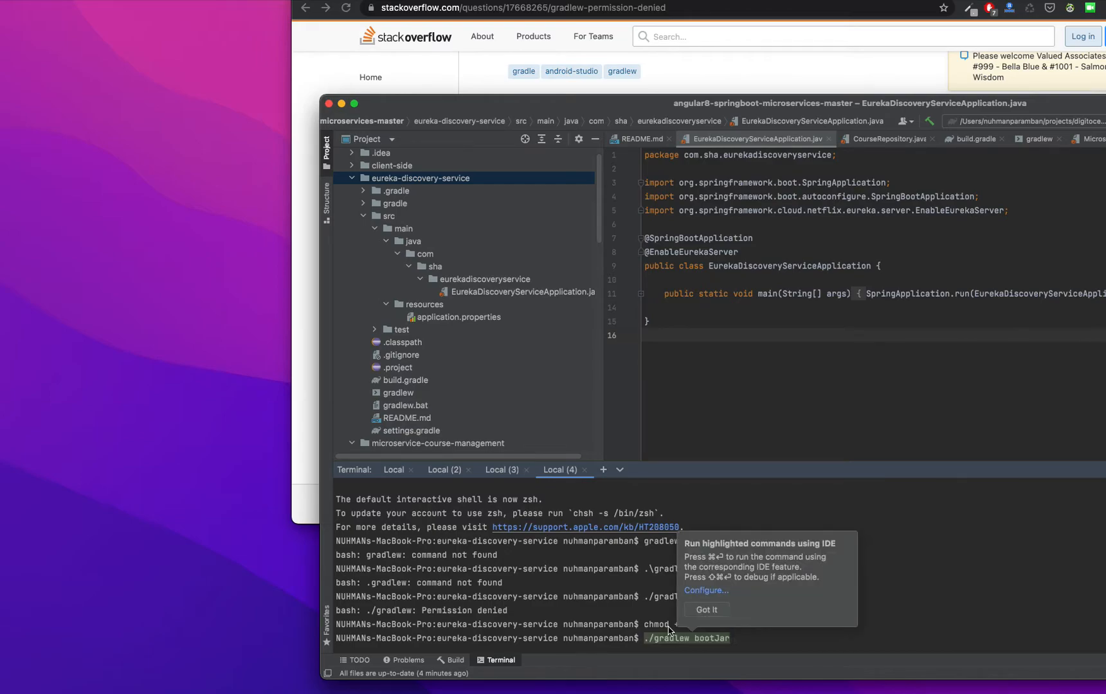
{"action": "mouse_move", "coordinate": [738, 642]}
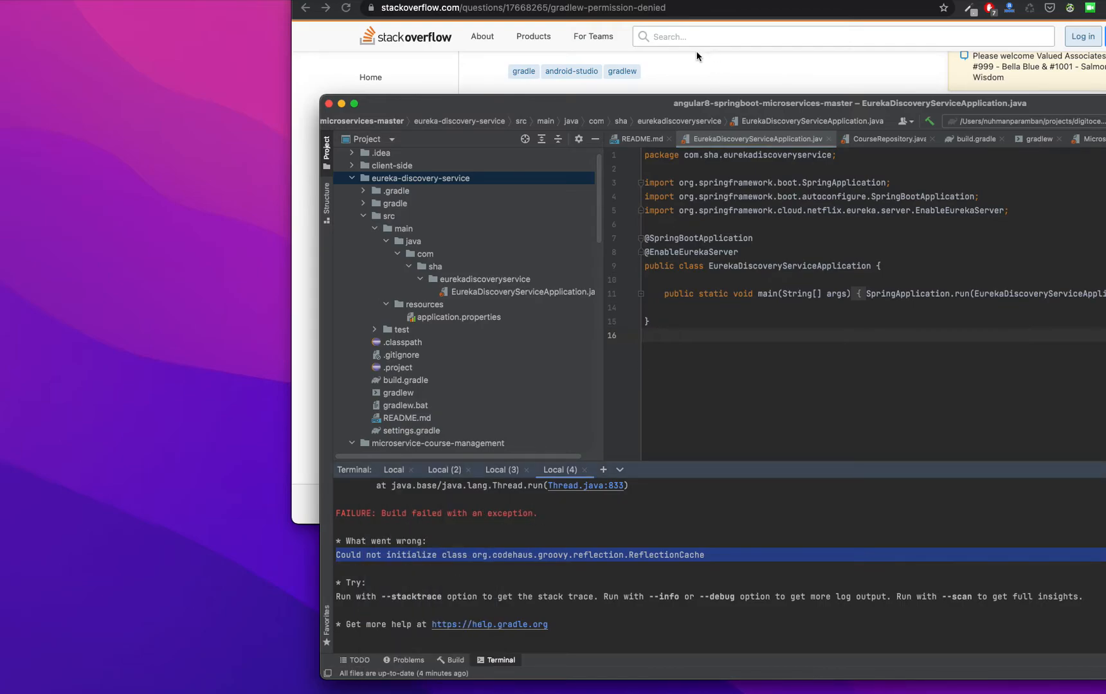
{"action": "mouse_move", "coordinate": [697, 57]}
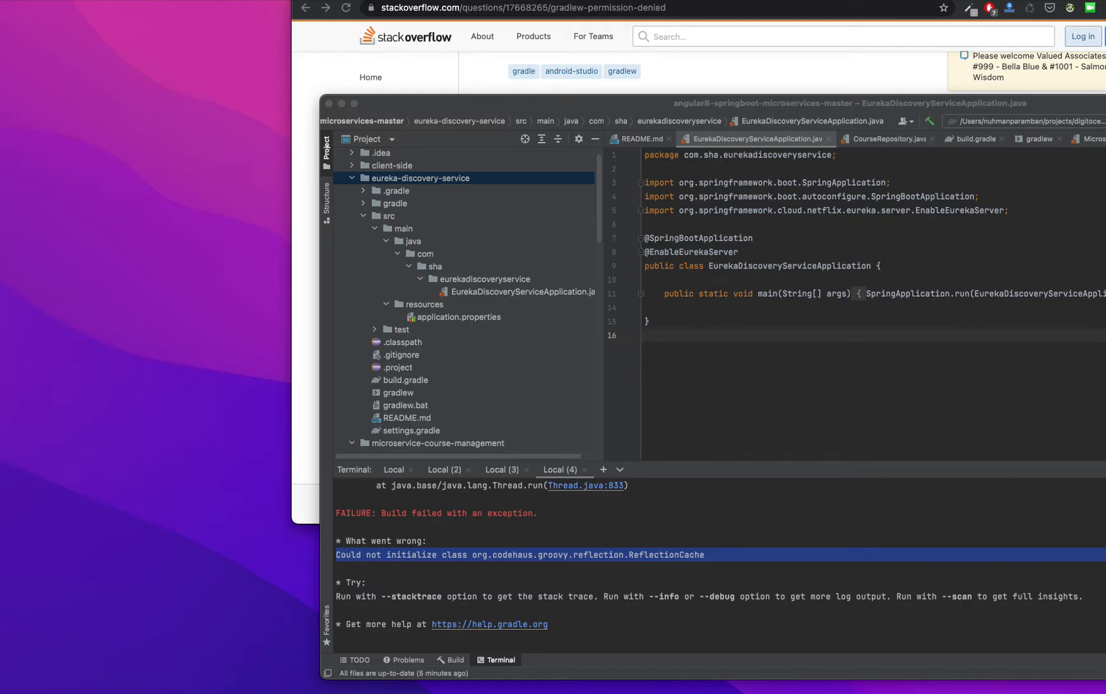
{"action": "mouse_move", "coordinate": [489, 617]}
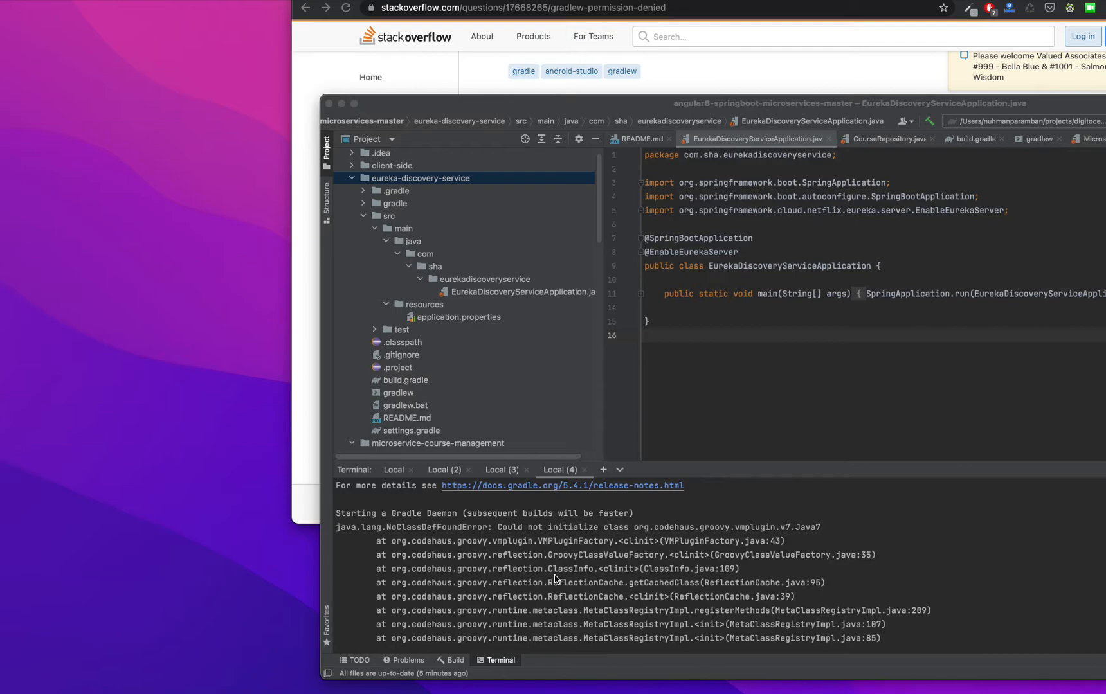
{"action": "mouse_move", "coordinate": [439, 559]}
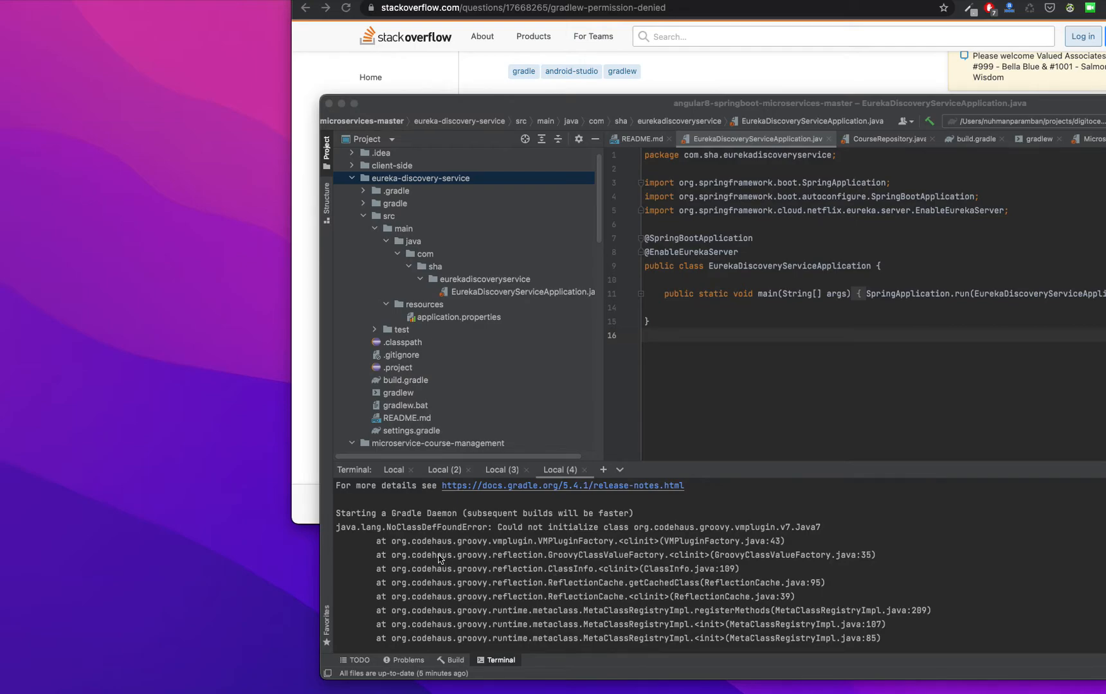
{"action": "left_click_drag", "start_coordinate": [437, 527], "coordinate": [571, 540]}
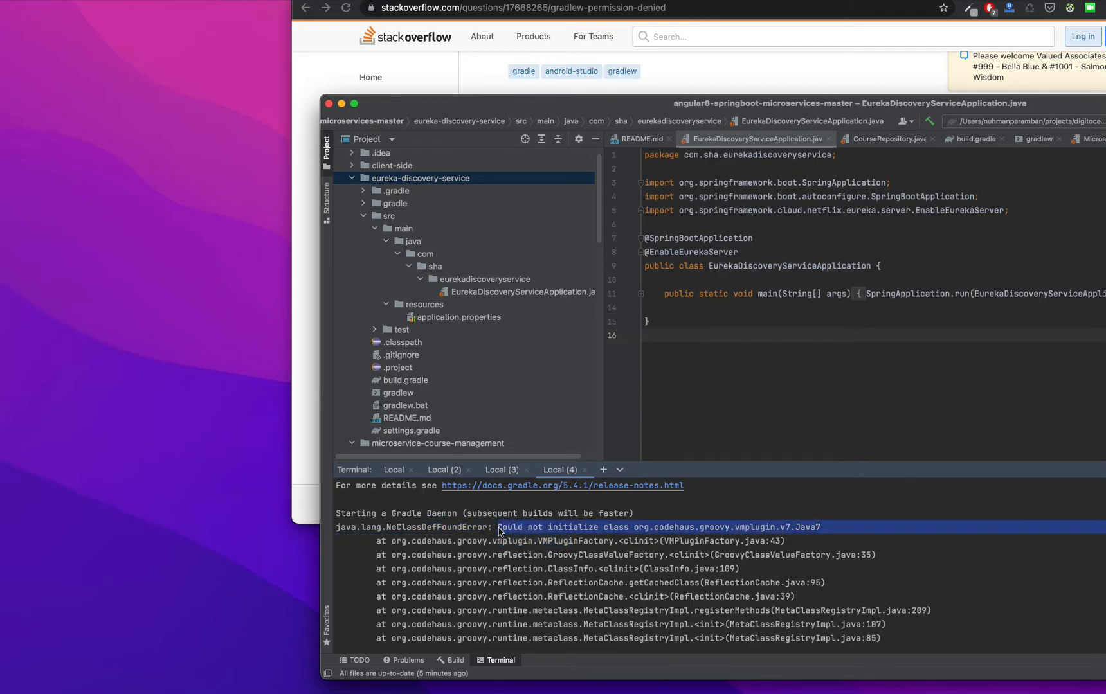
{"action": "right_click", "coordinate": [498, 531]}
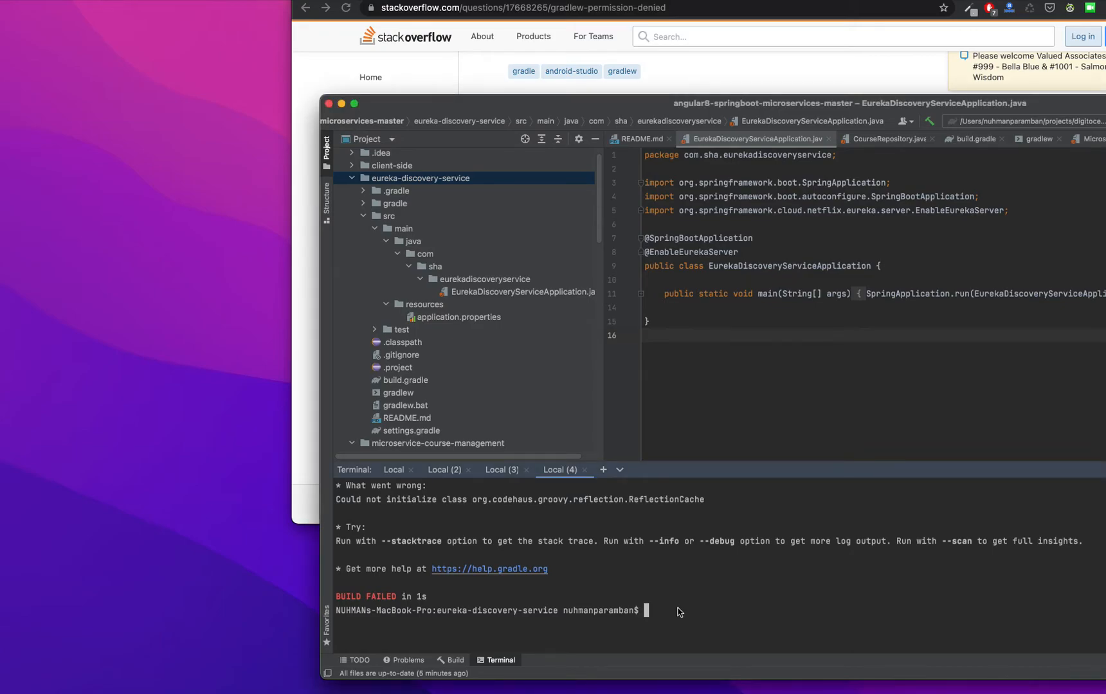
Step: Run ./gradlew clean build and scroll to its Groovy InvokerHelper initialization failure
{"action": "type", "text": "./gradlew clean build"}
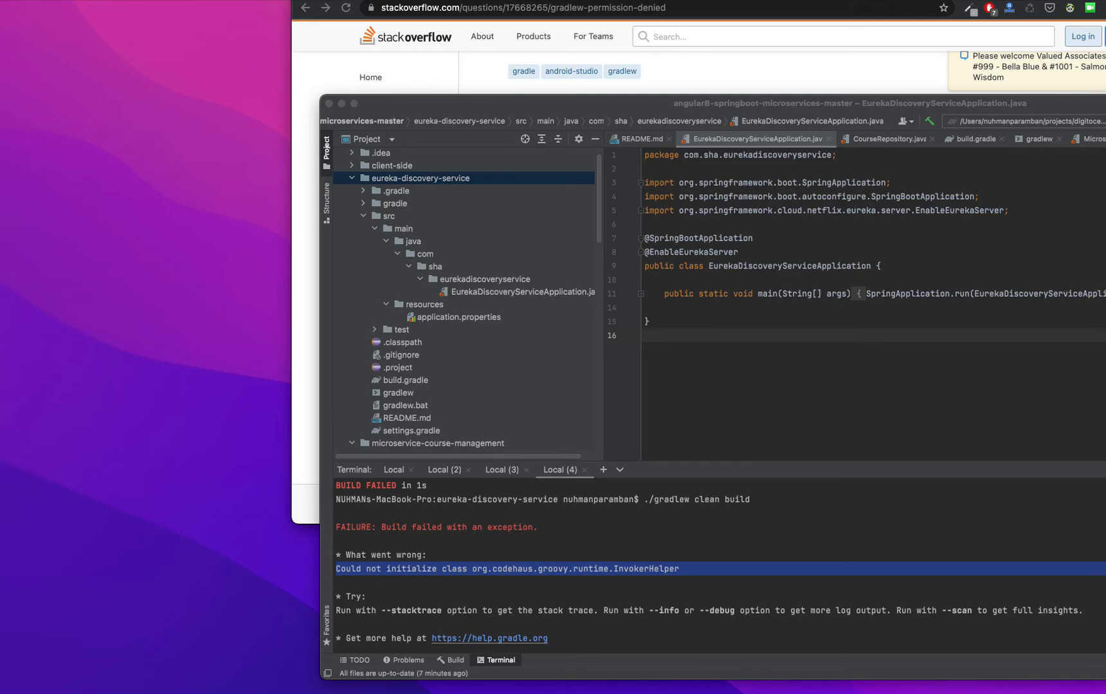
{"action": "scroll", "scroll_direction": "down", "scroll_amount": 3}
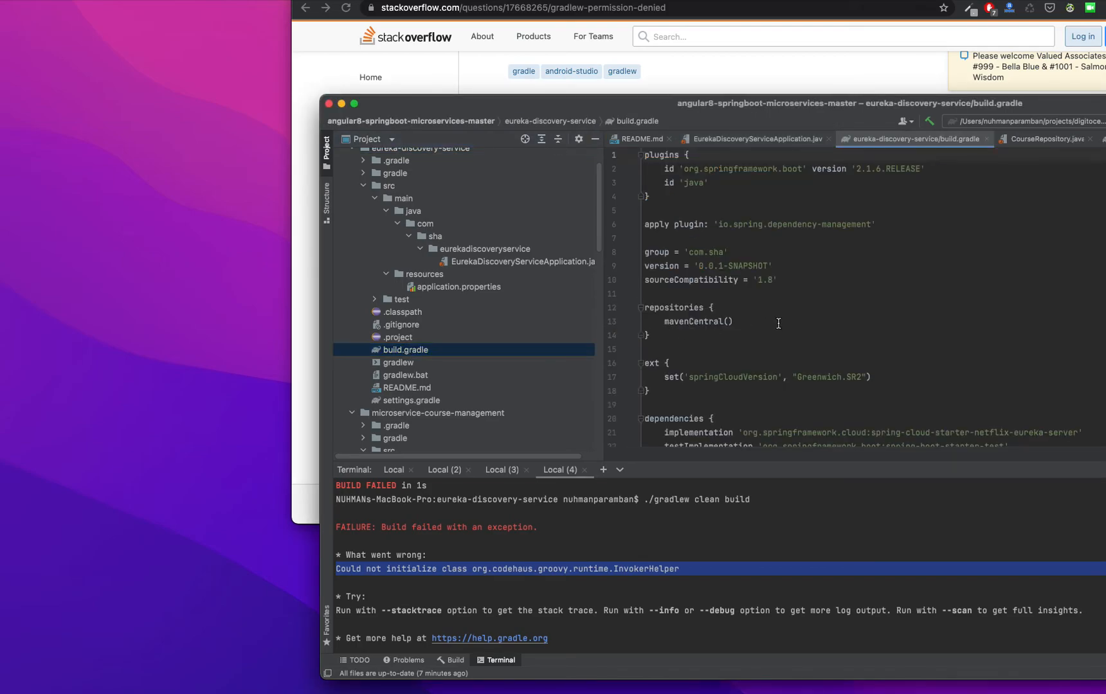
{"action": "double_click", "coordinate": [760, 280]}
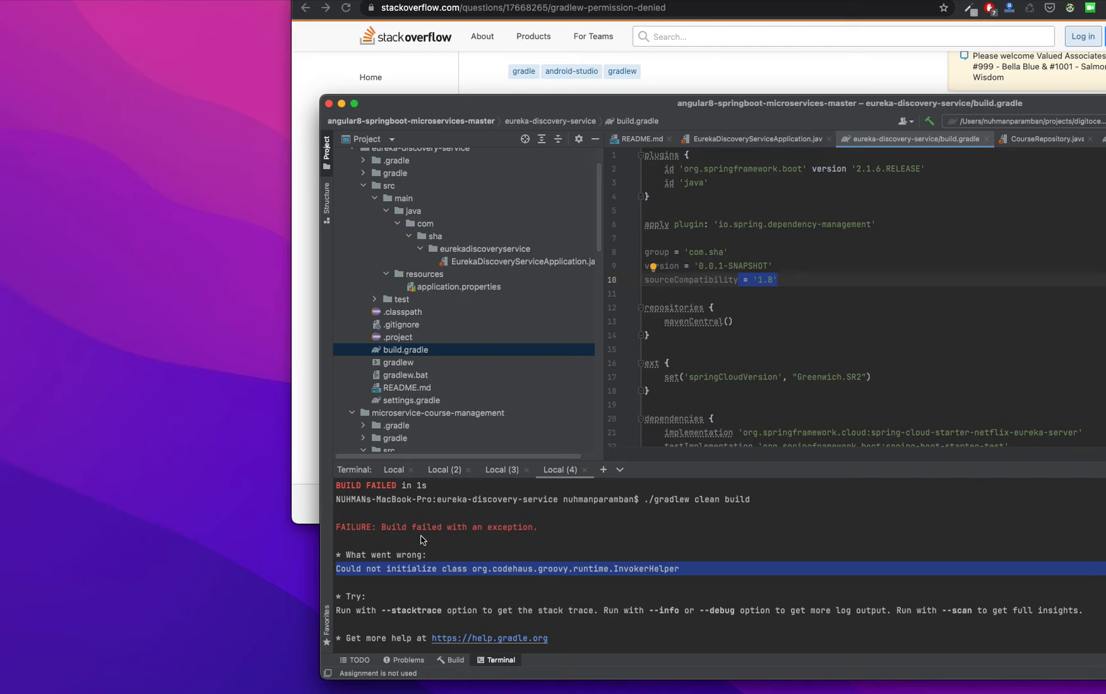
{"action": "mouse_move", "coordinate": [445, 531]}
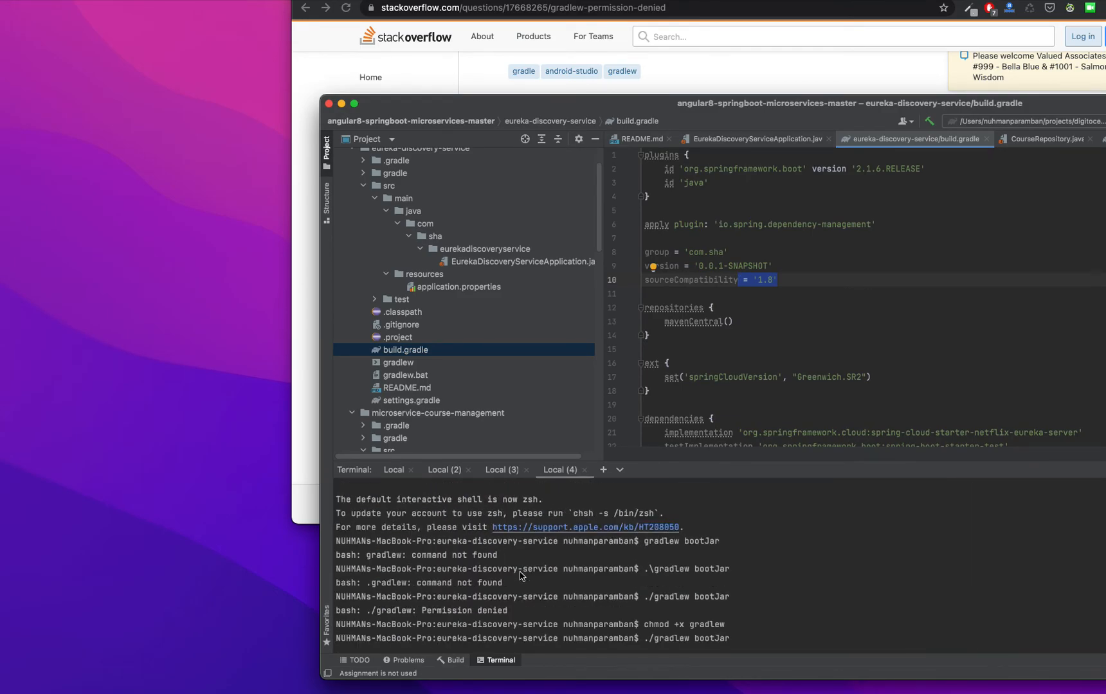
{"action": "mouse_move", "coordinate": [636, 564]}
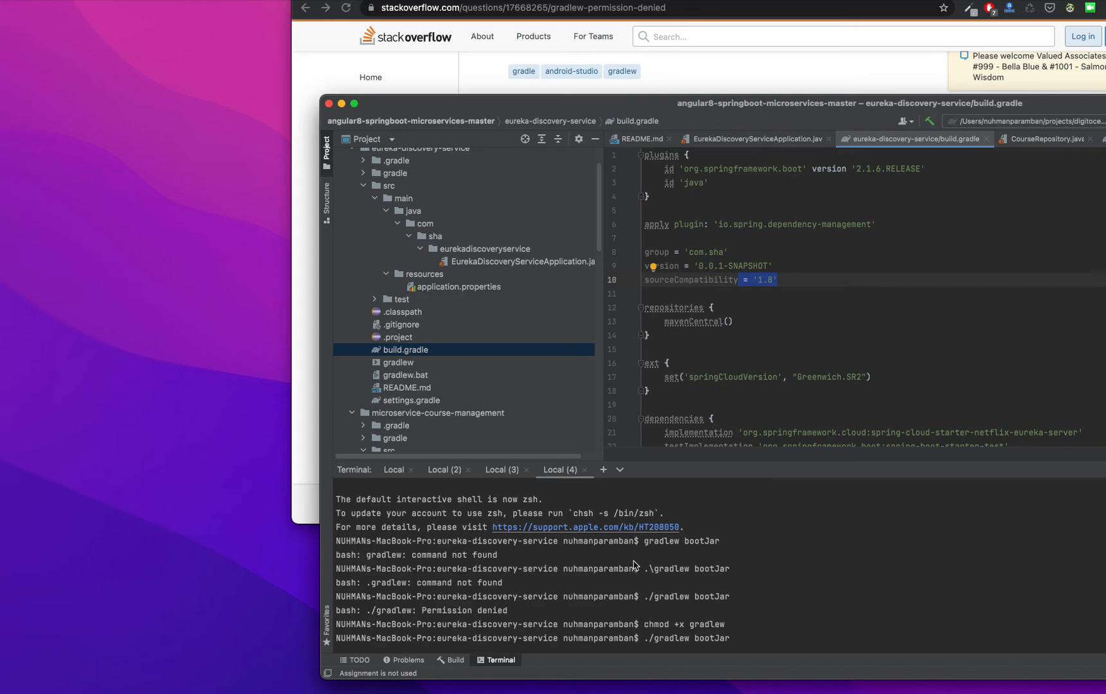
{"action": "mouse_move", "coordinate": [727, 555]}
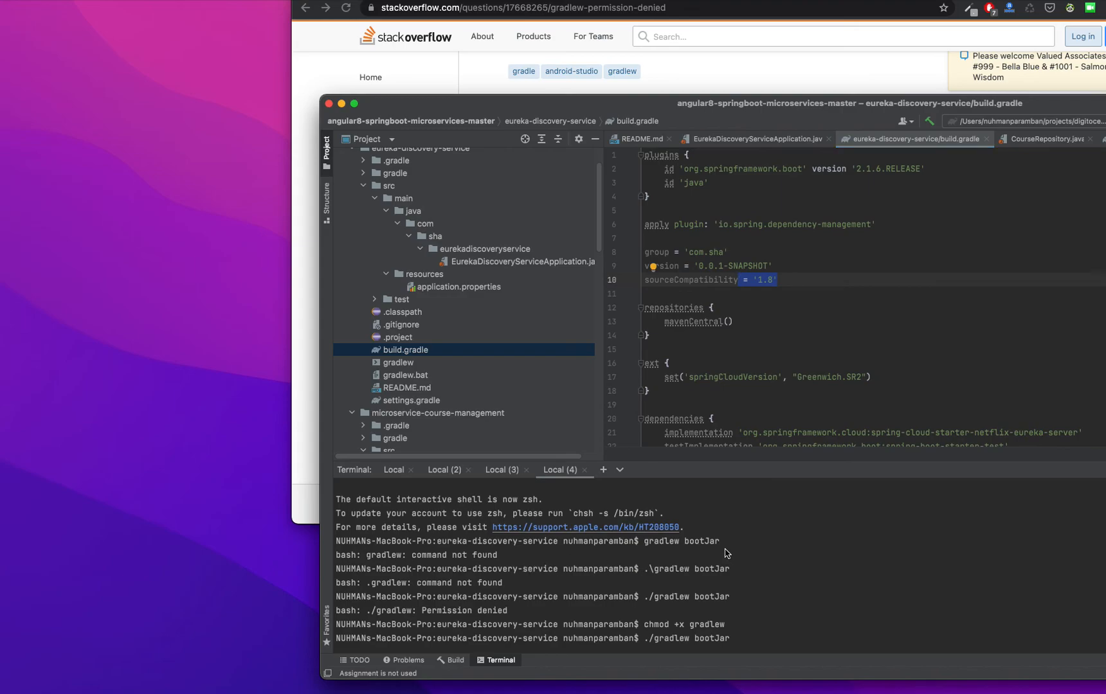
{"action": "left_click_drag", "start_coordinate": [641, 541], "coordinate": [713, 598]}
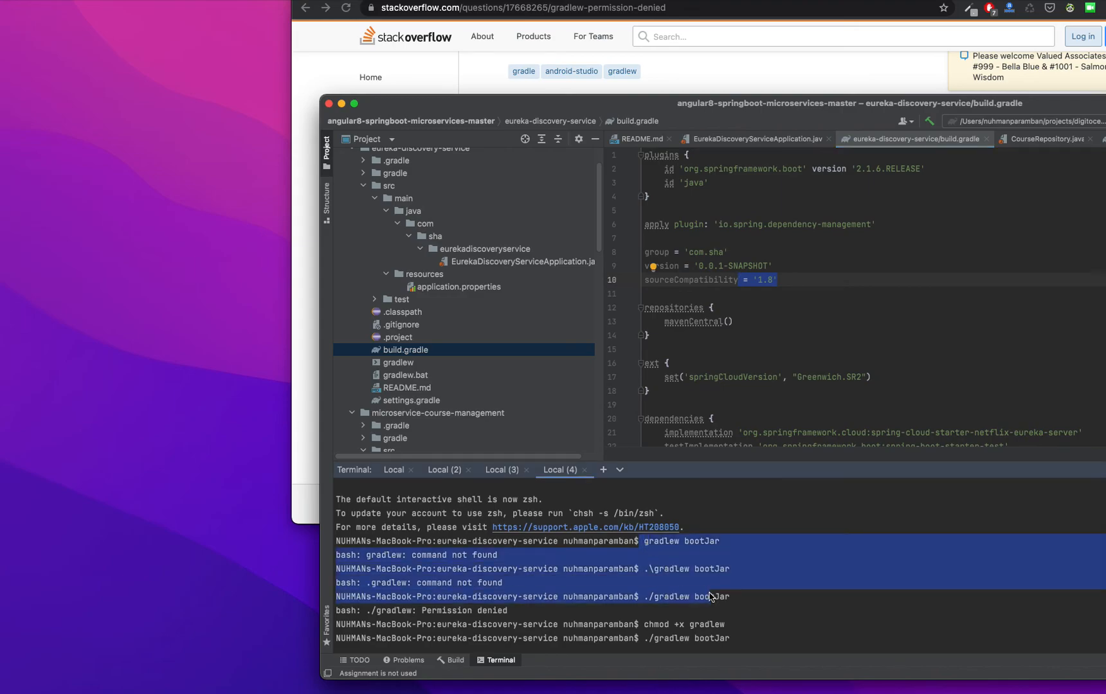